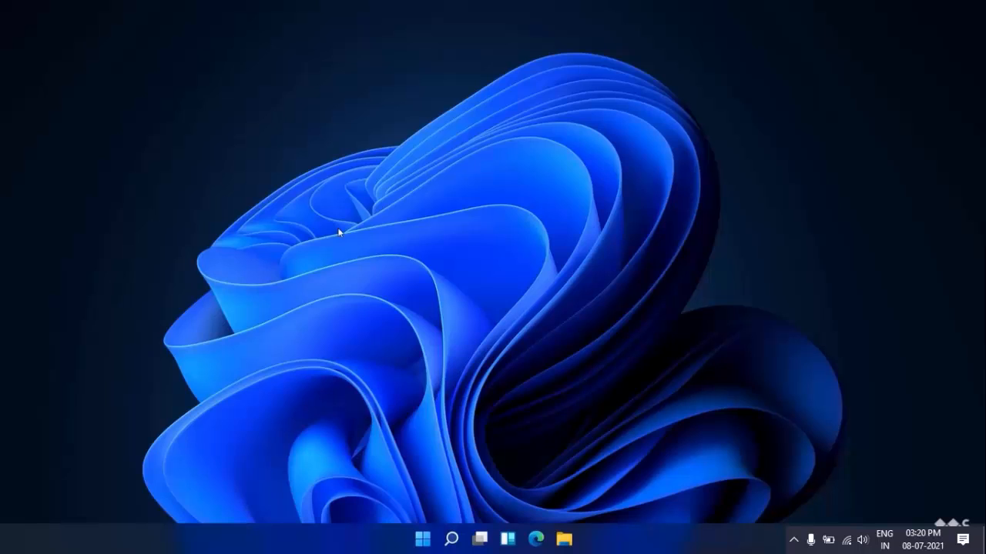
Step: Open the Start menu from the taskbar
click(422, 538)
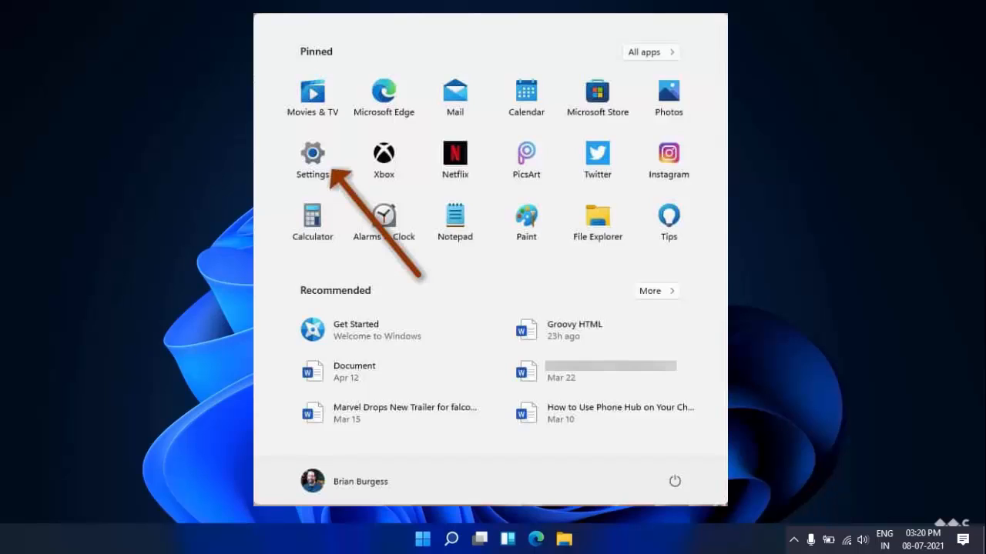
Step: Launch Settings and go to the Personalization Themes page
click(311, 154)
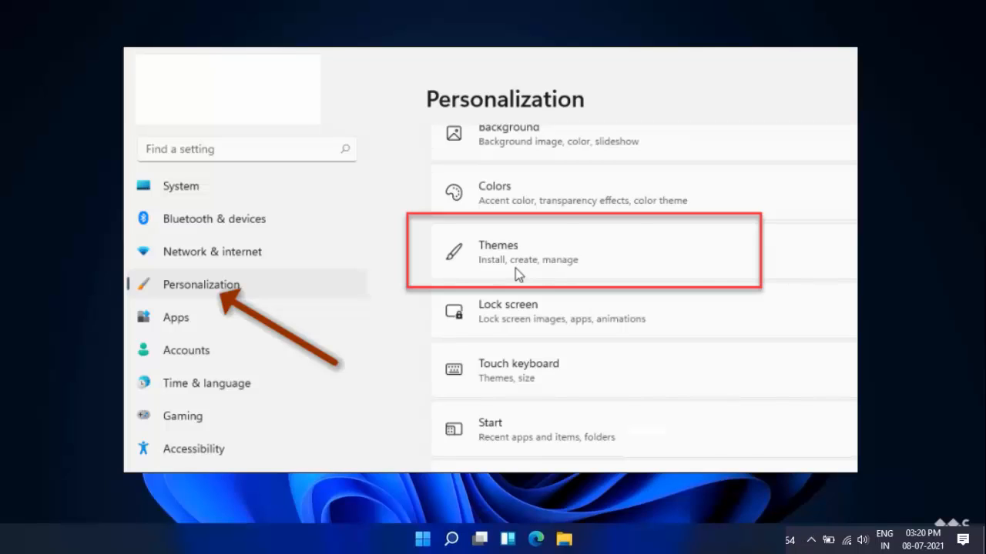
click(593, 252)
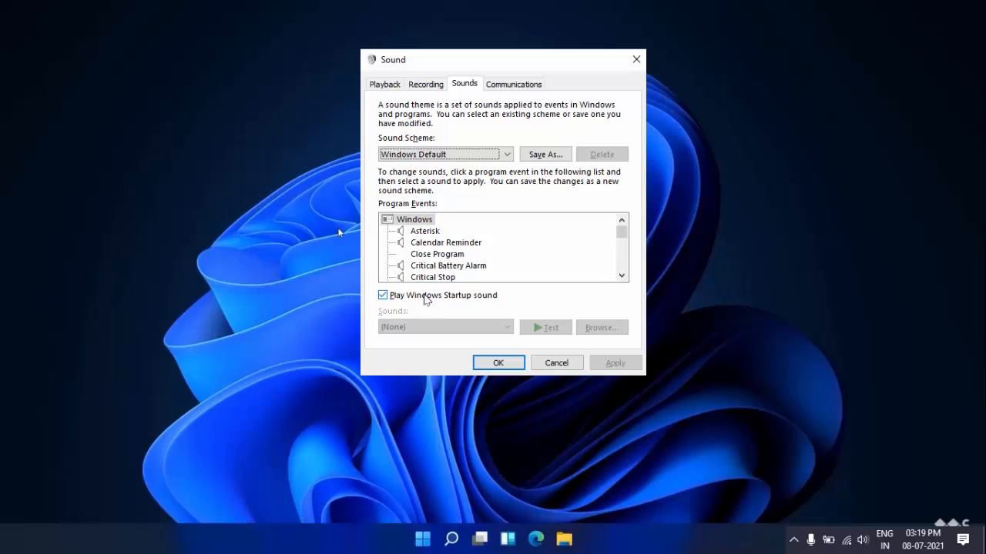
Step: Untick and re-tick 'Play Windows Startup sound', then confirm with OK
click(383, 295)
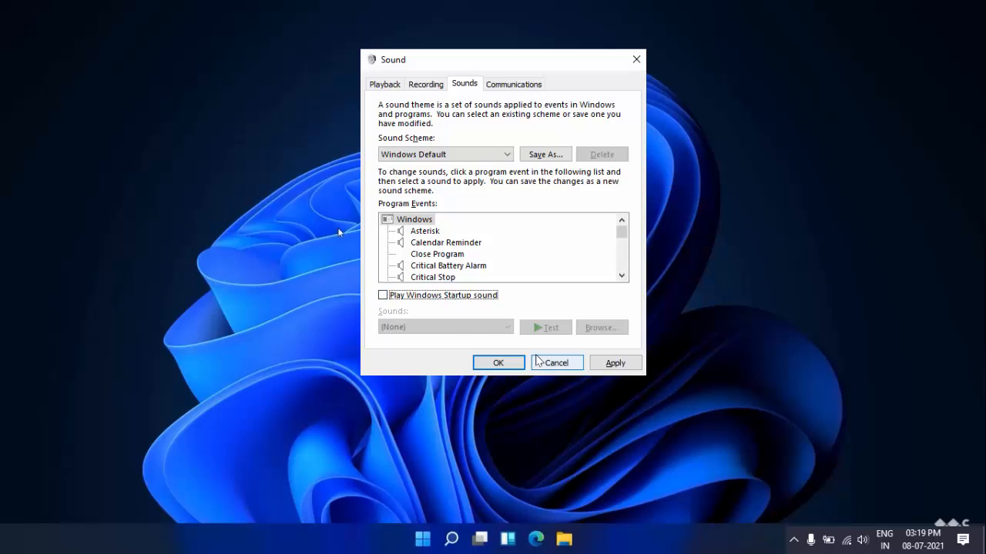
click(382, 295)
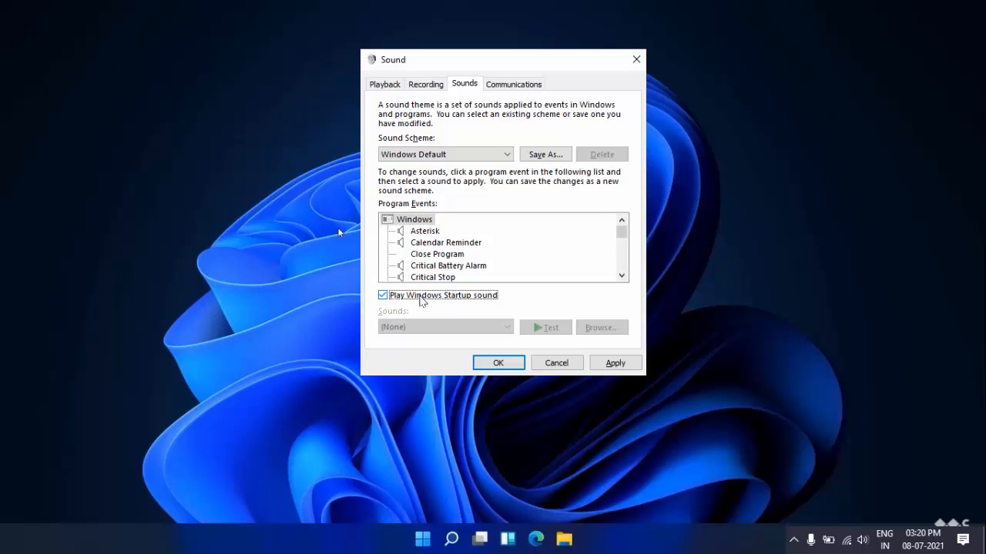
click(497, 362)
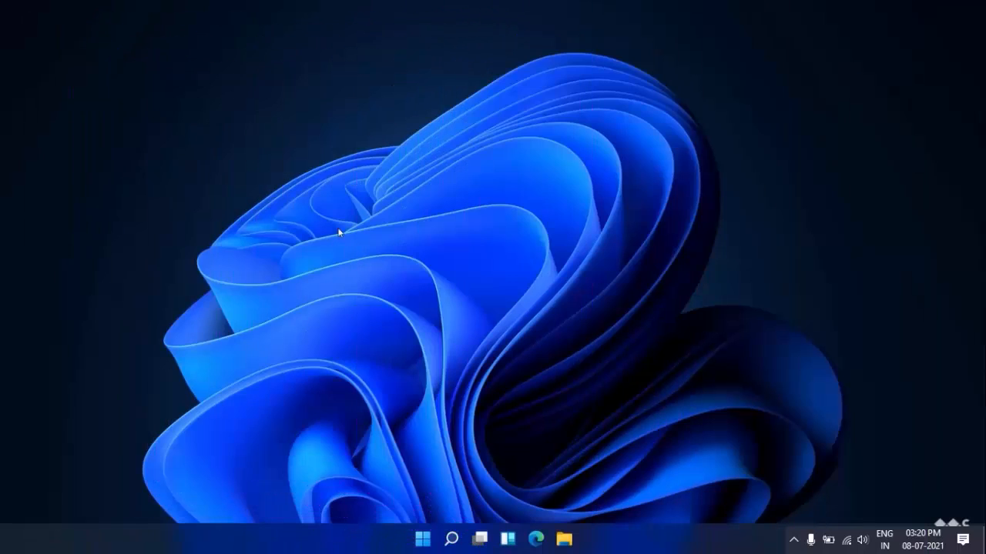